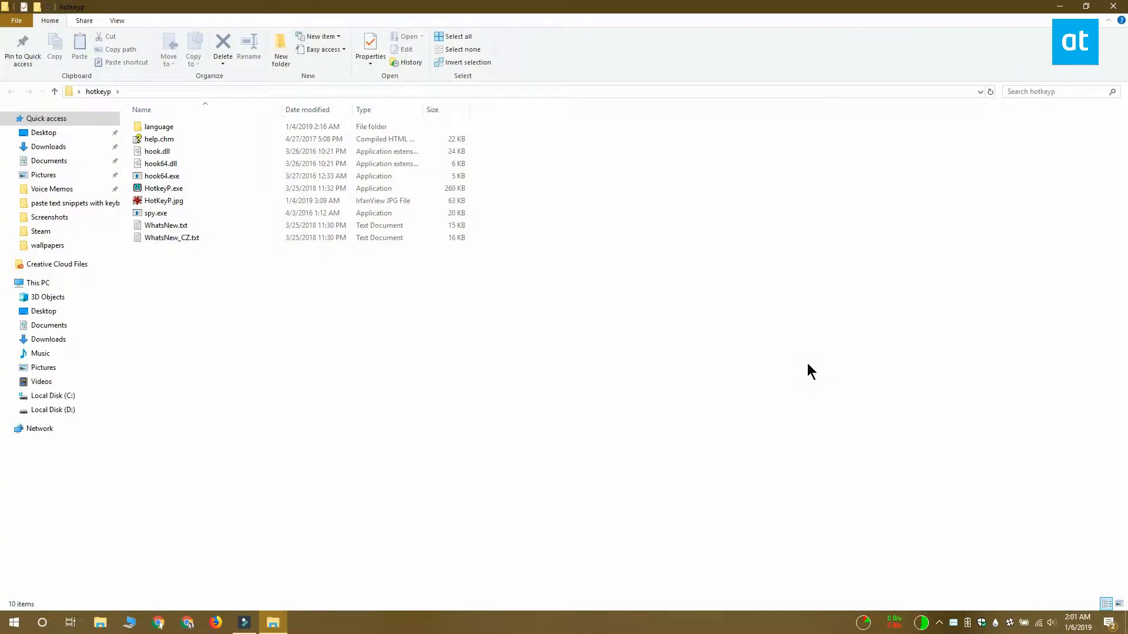
mouse_move(719, 133)
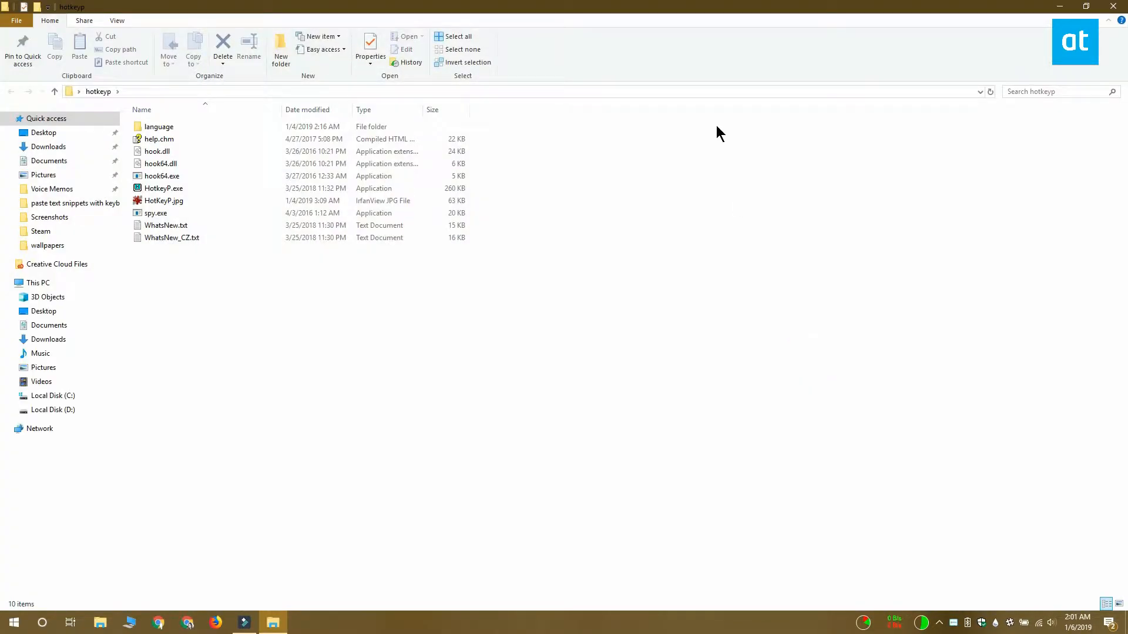
- Launch HotkeyP.exe and open a blank Hot Key dialog for a new hotkey
click(163, 188)
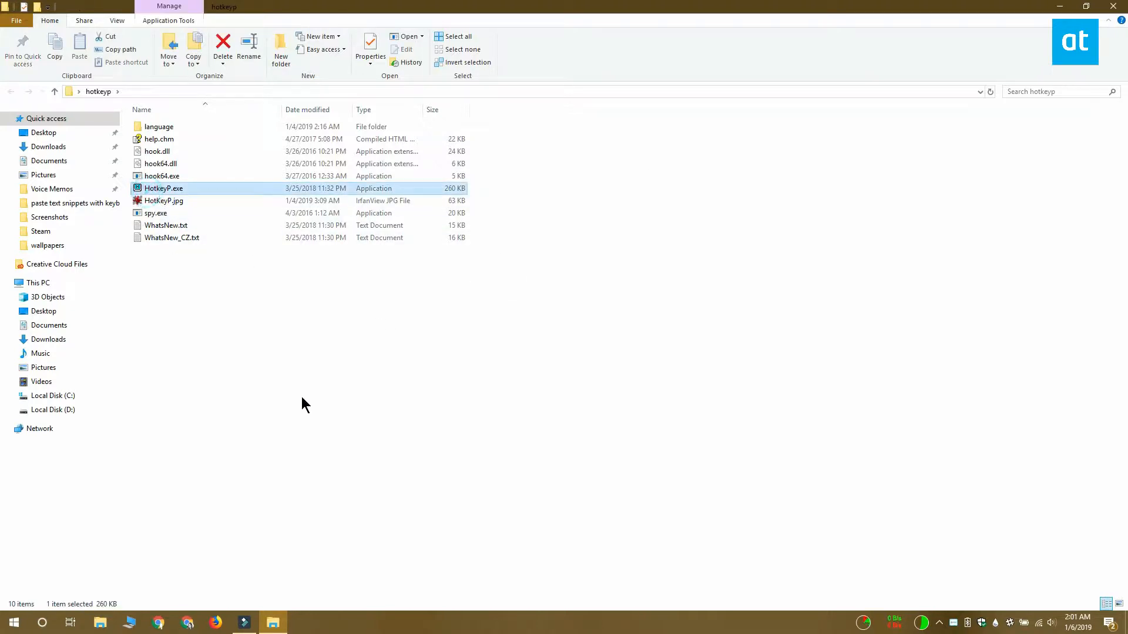
double_click(163, 188)
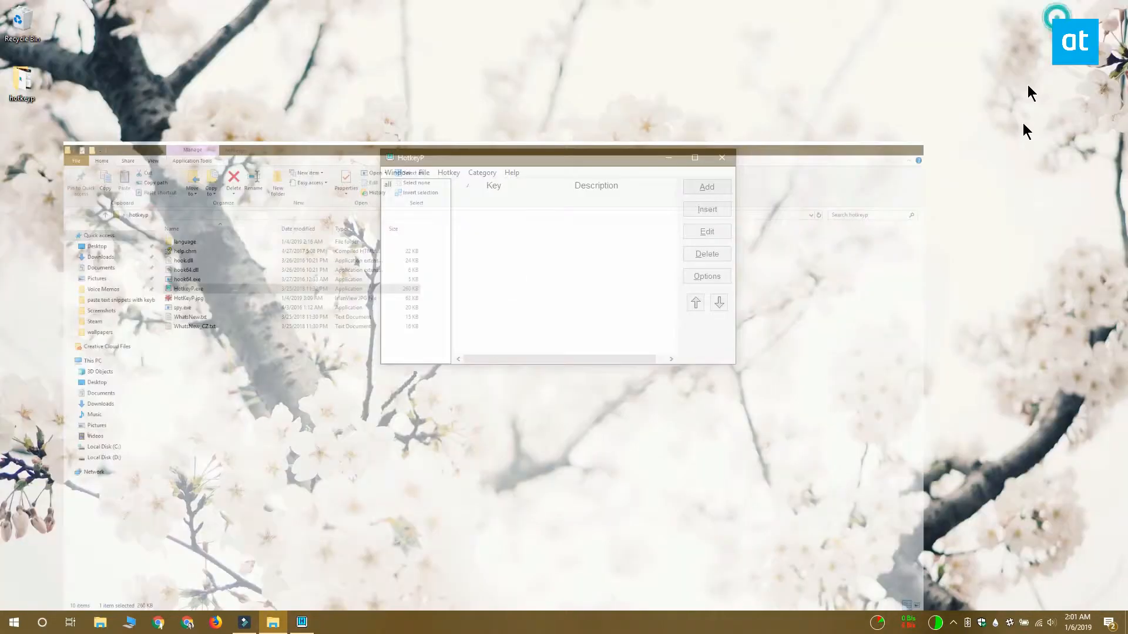
click(706, 186)
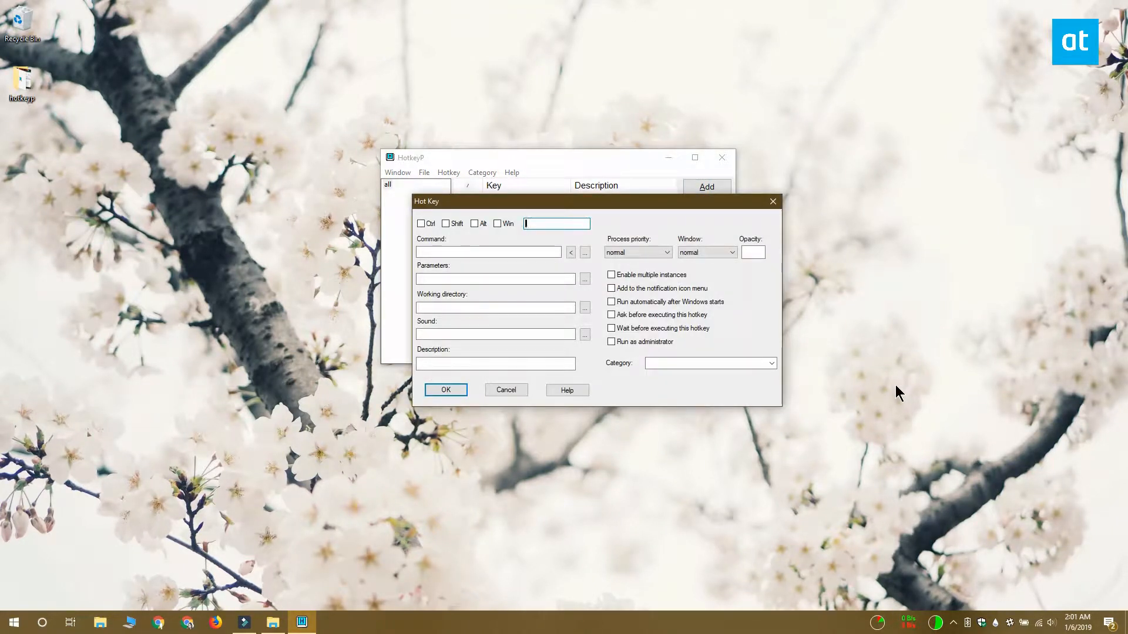
- Choose Macro > Paste text as the hotkey's command
click(584, 252)
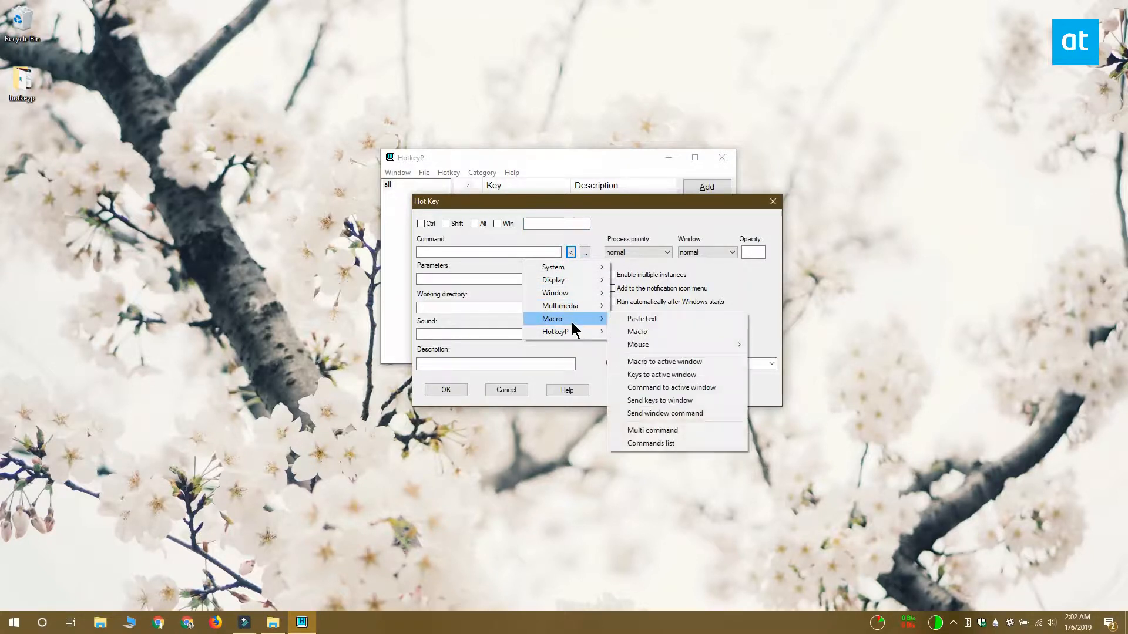
mouse_move(726, 319)
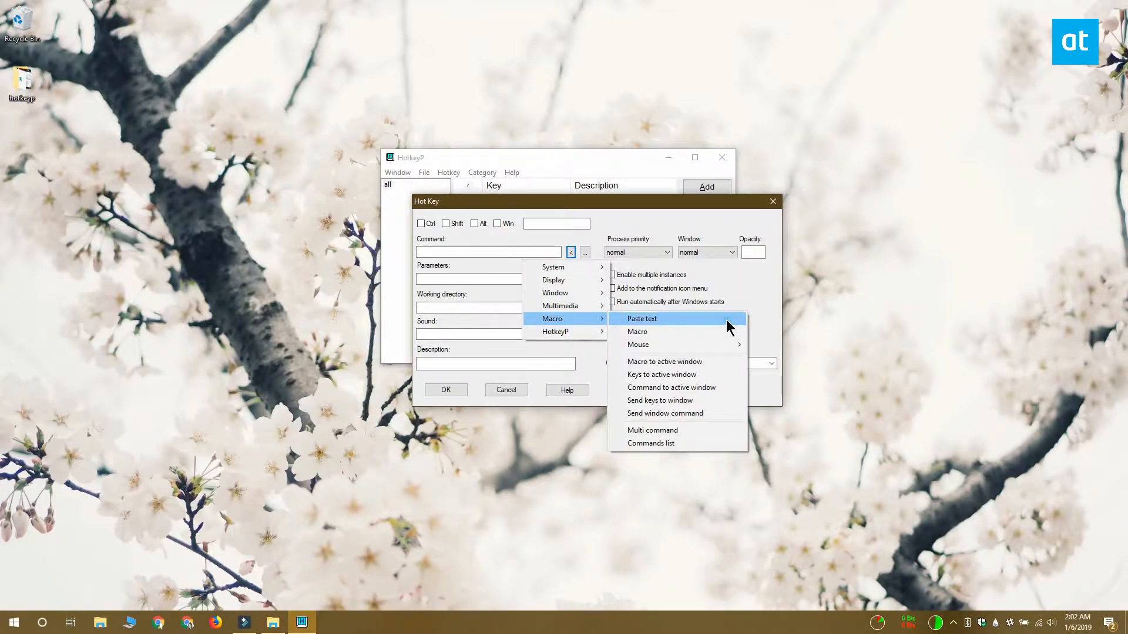
click(641, 319)
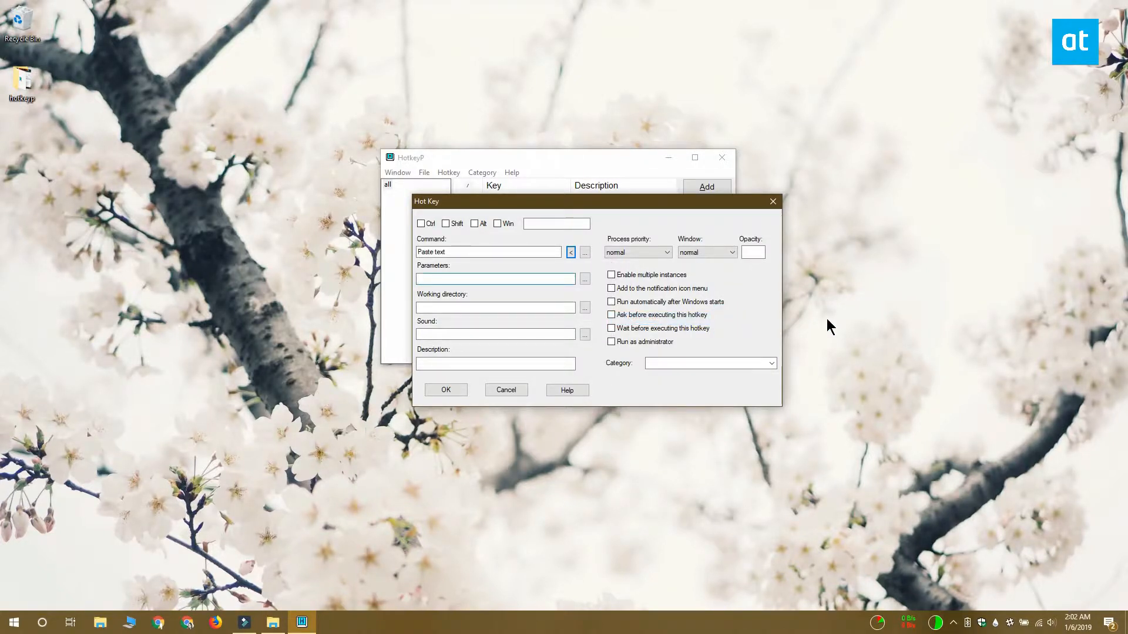
- Fill both Parameters and Description with 'This is a test'
text(This is a test)
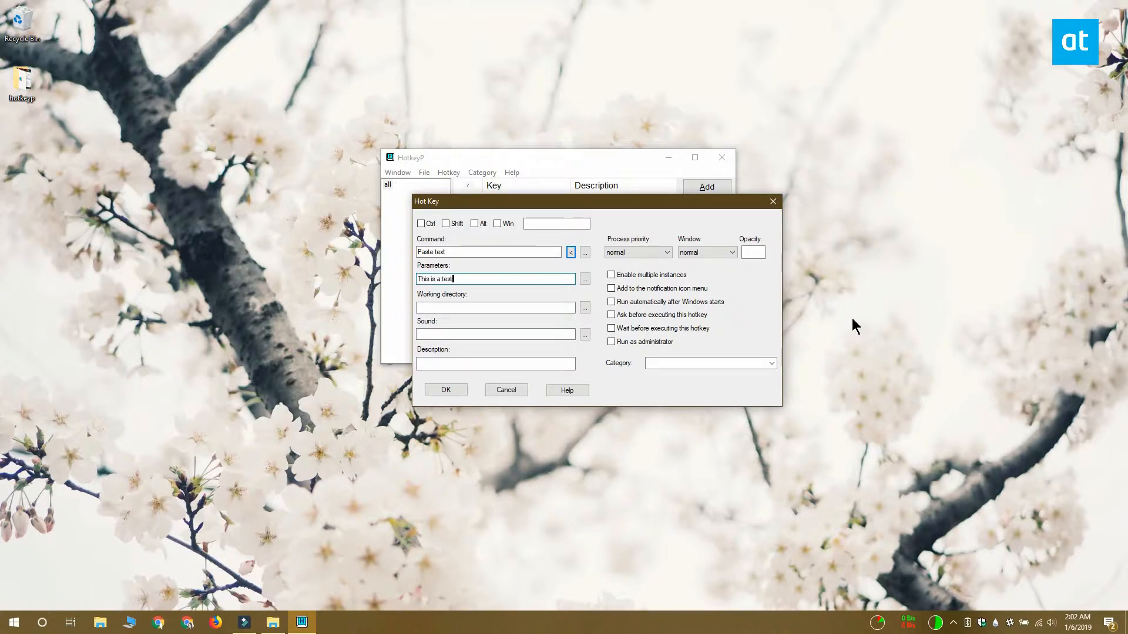
click(496, 363)
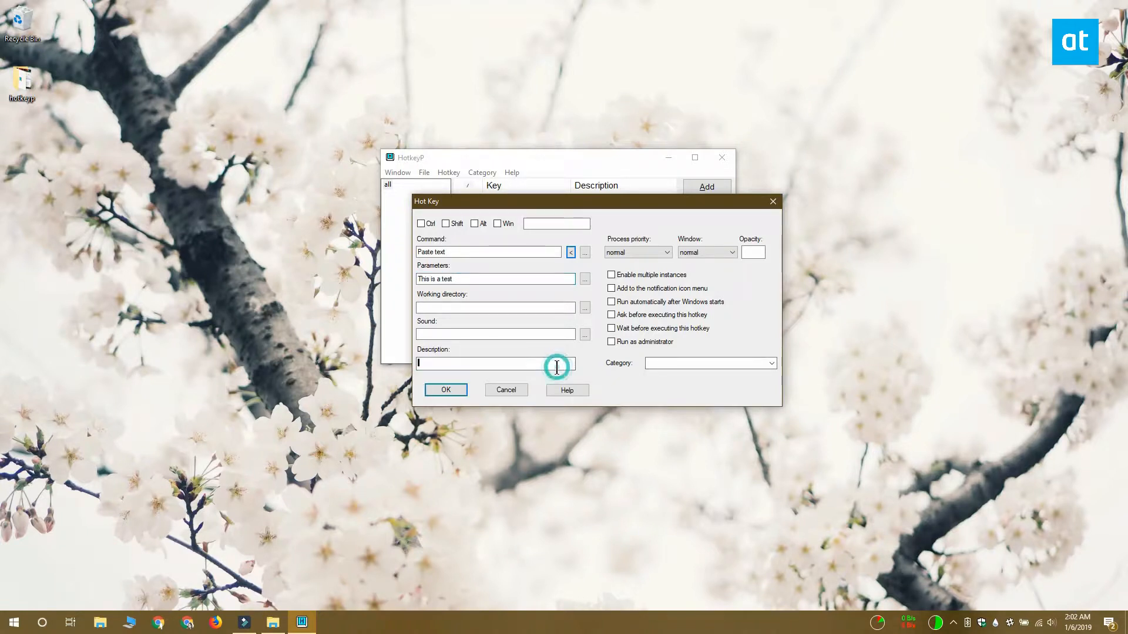
text(This is a test)
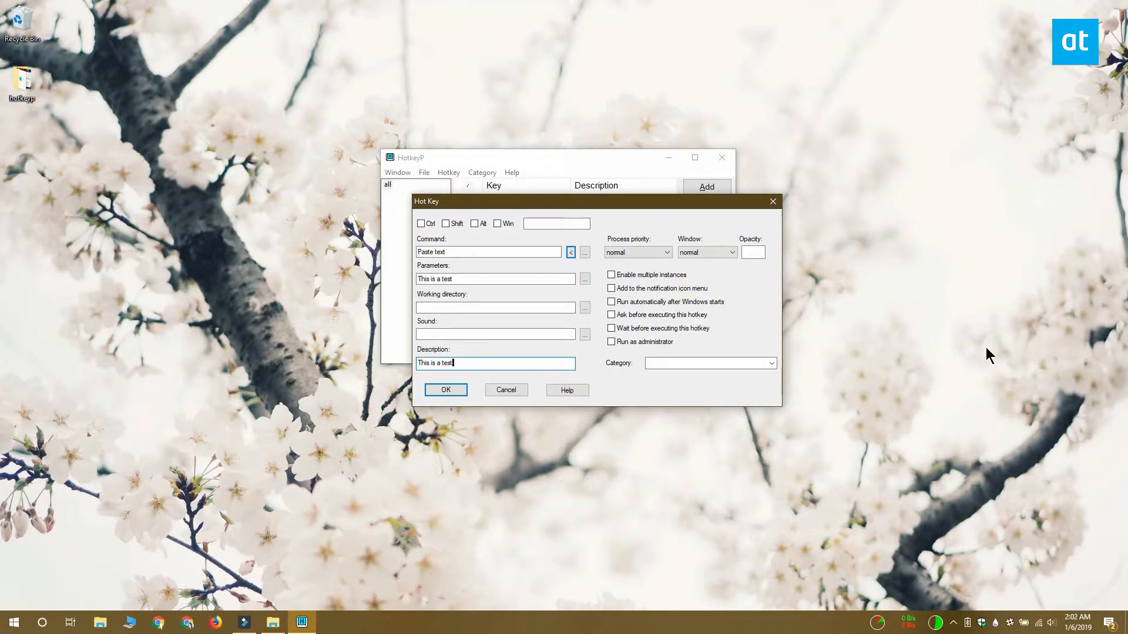
mouse_move(642, 426)
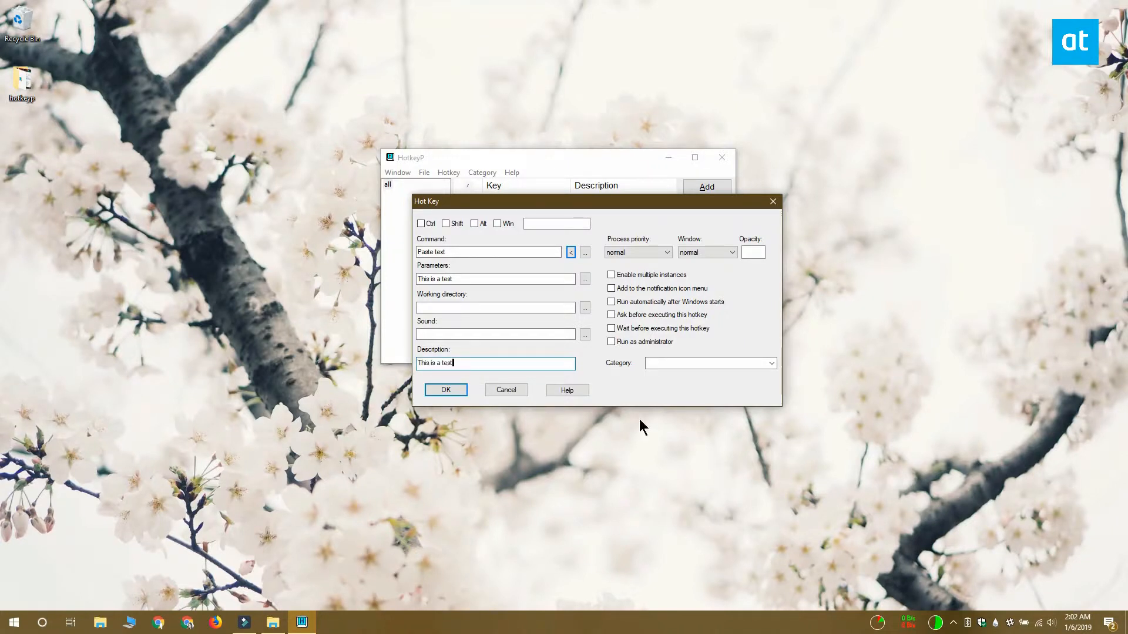
click(556, 223)
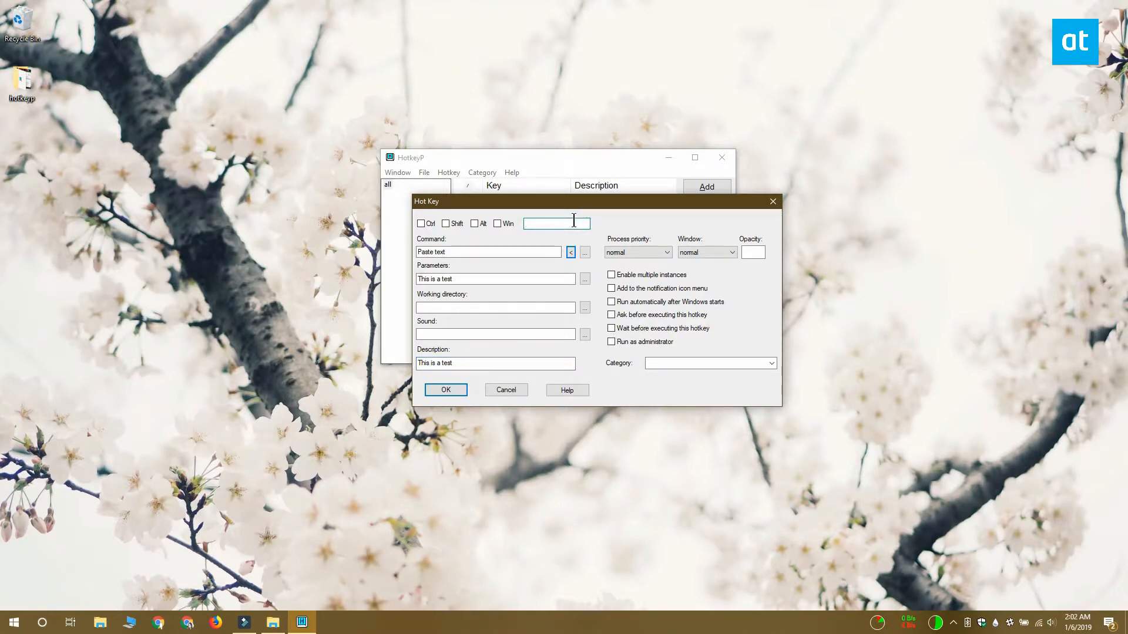
- Assign Num 1 as the trigger key and save the hotkey to the list
text(Num 1)
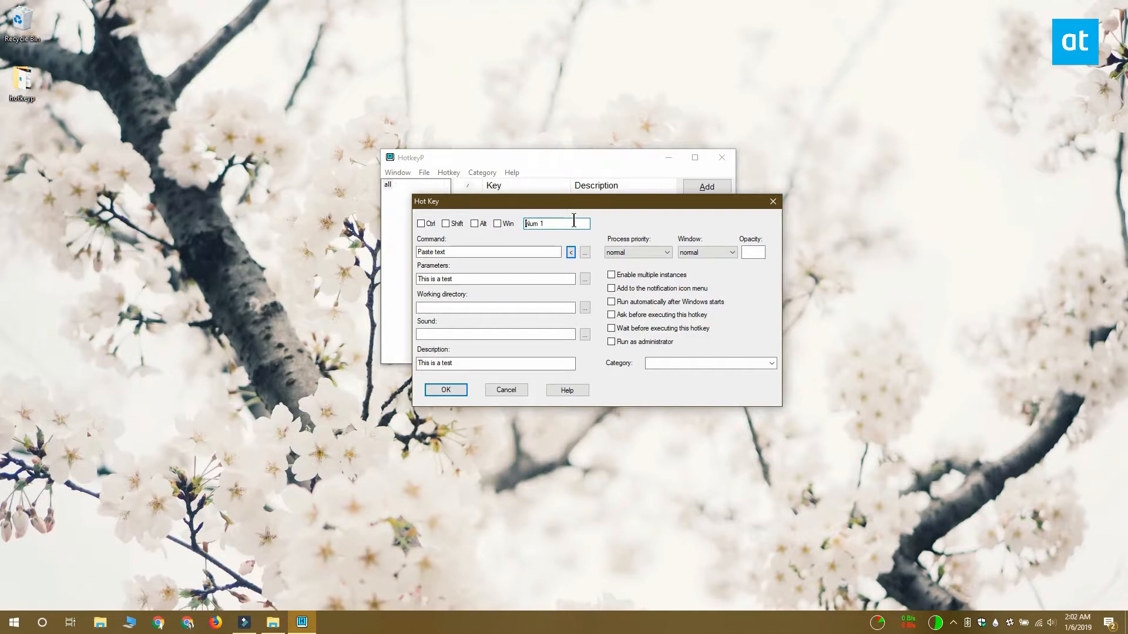
click(445, 390)
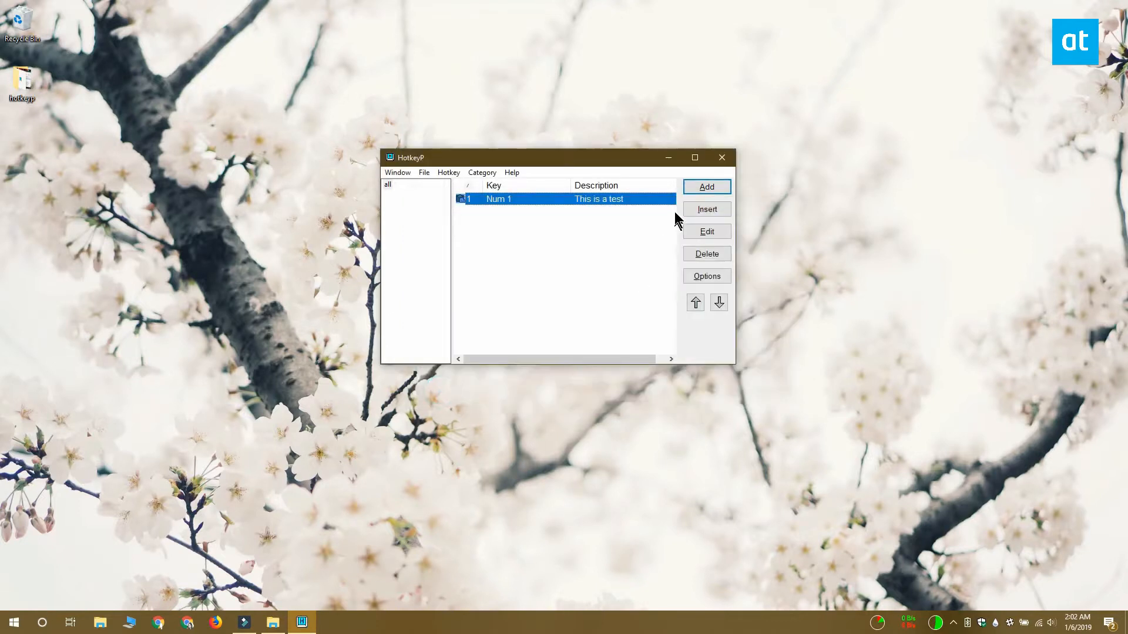
click(13, 622)
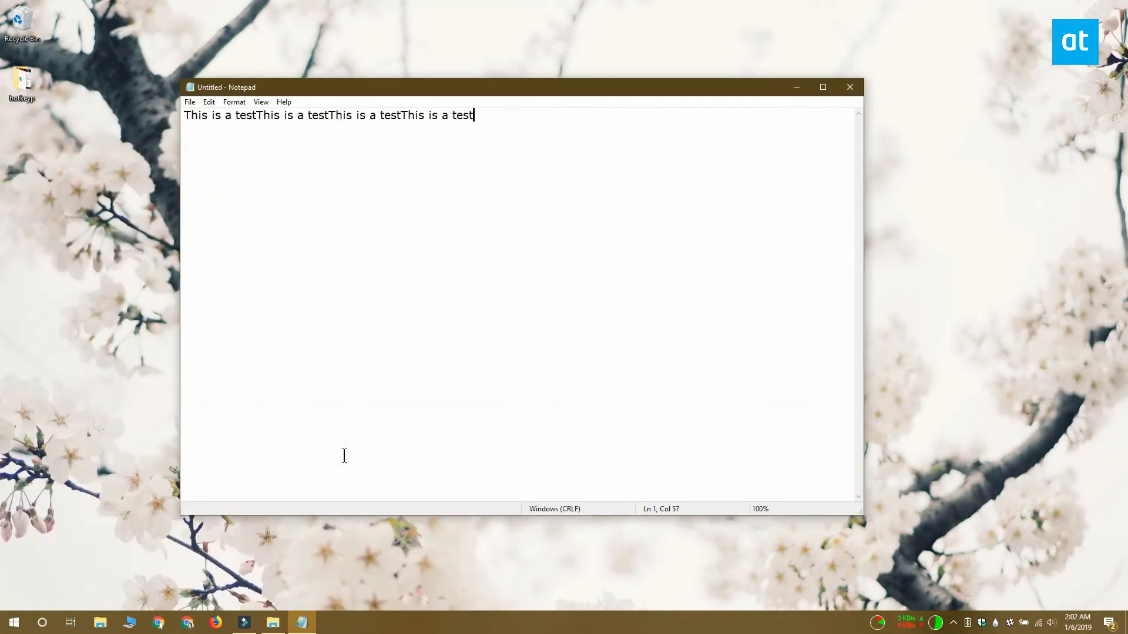
- Press Num 1 in Notepad to paste 'This is a test' repeatedly
text(This is a testThis is a testThis is a testThis is a testThis is a test)
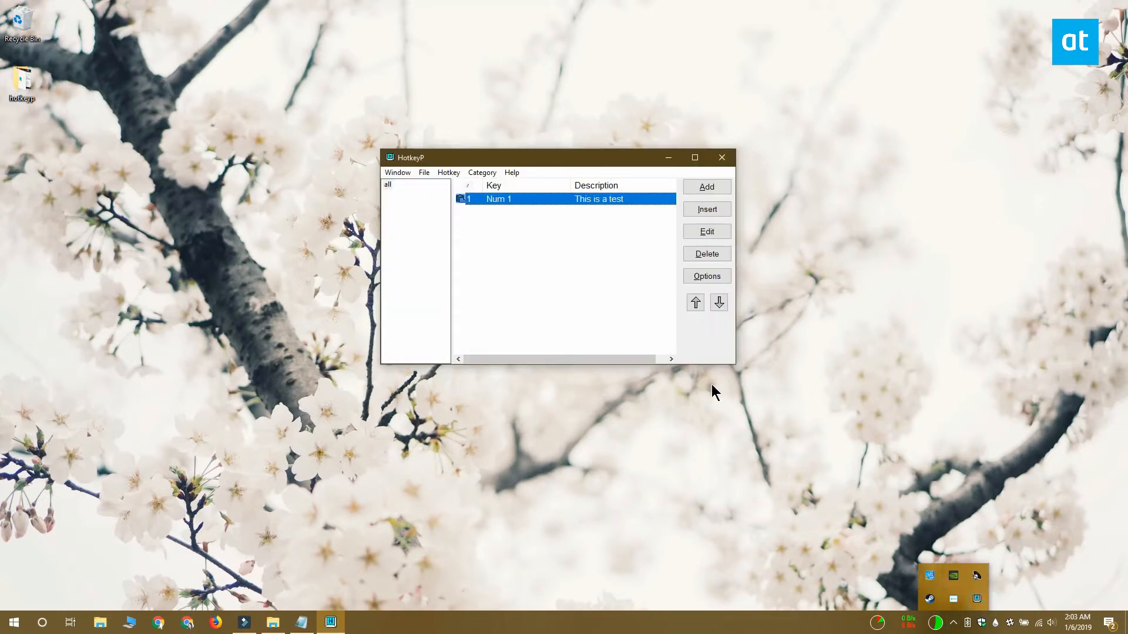
mouse_move(705, 230)
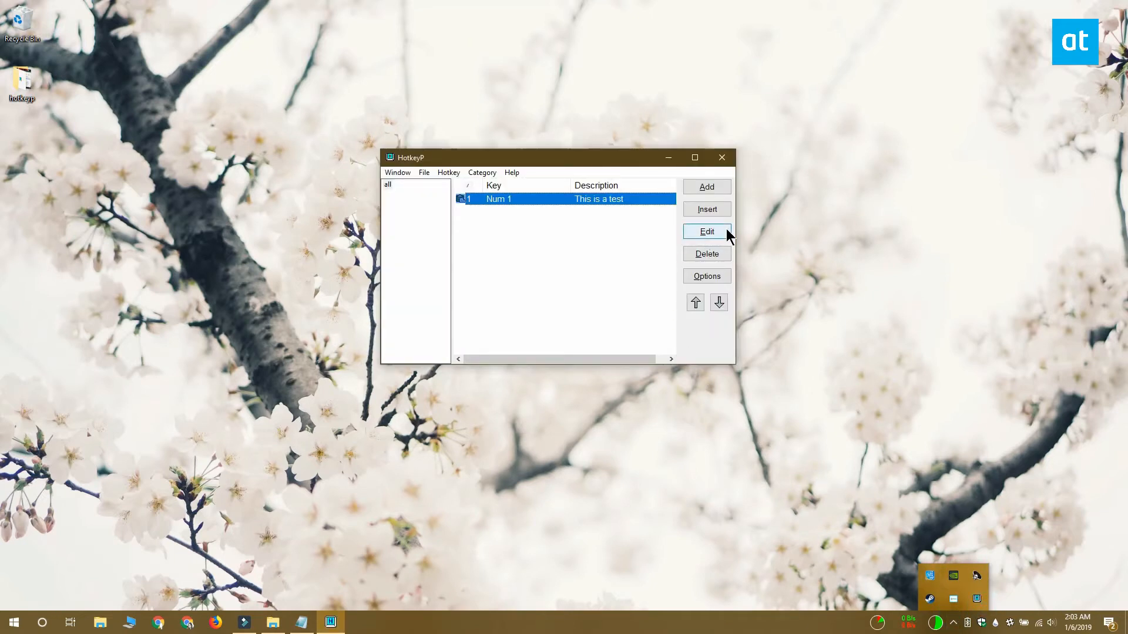